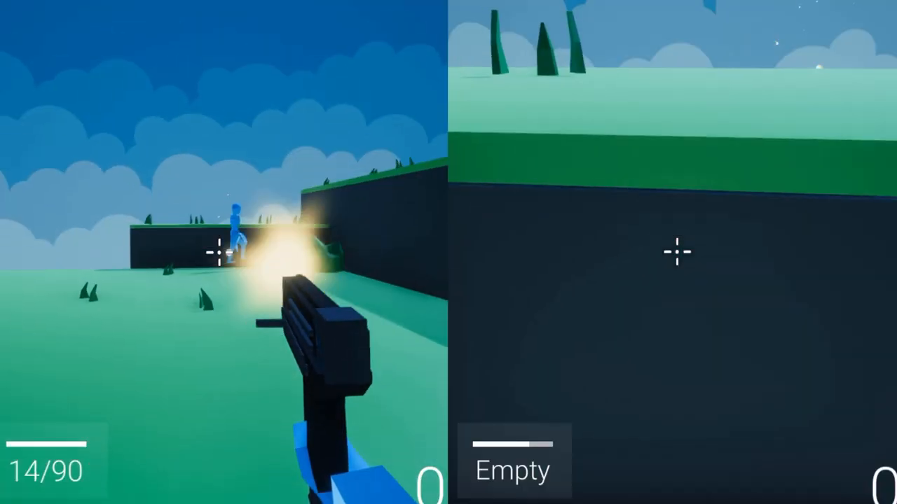
Return to page 1 of the Freesound 'ding' results and preview bell sounds like 'Bike, Bell Ding, Single'.
left_click(225, 252)
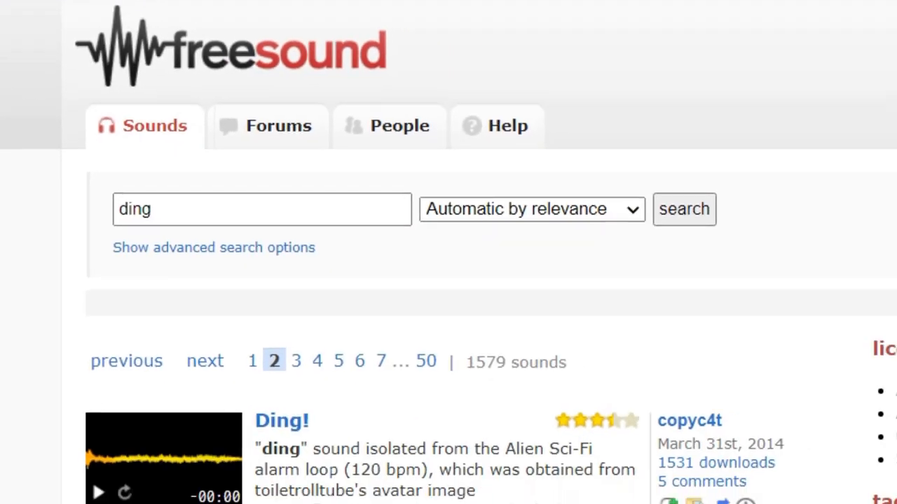
scroll("down", 3)
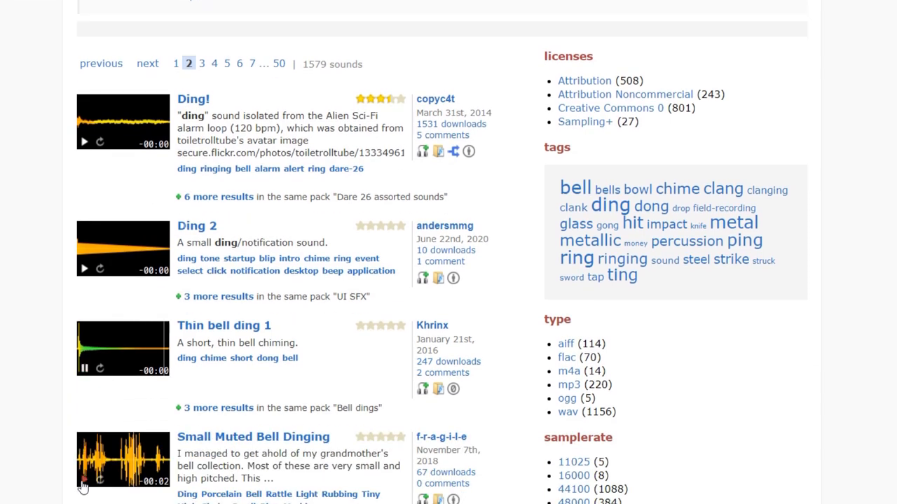
scroll("down", 3)
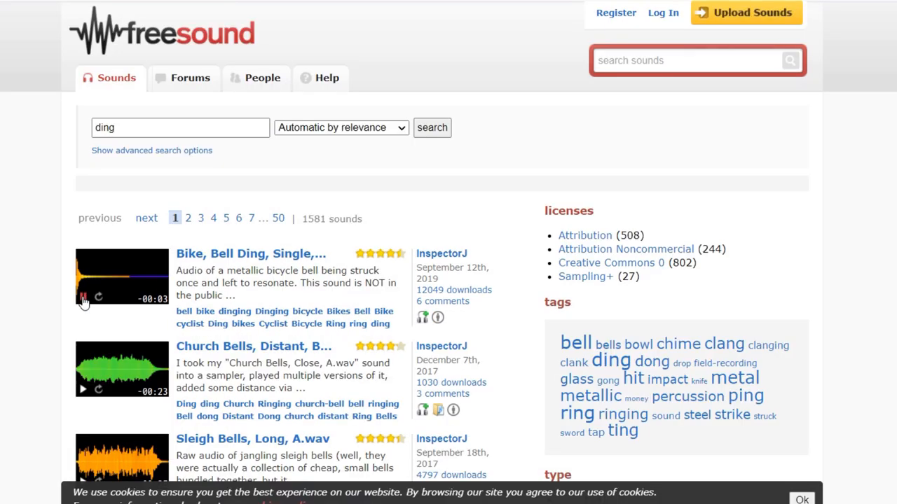
left_click(83, 297)
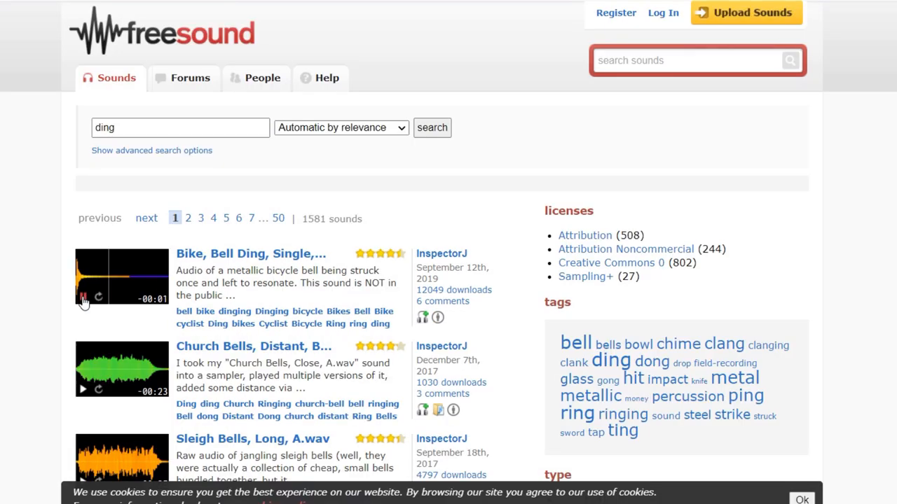
scroll("down", 3)
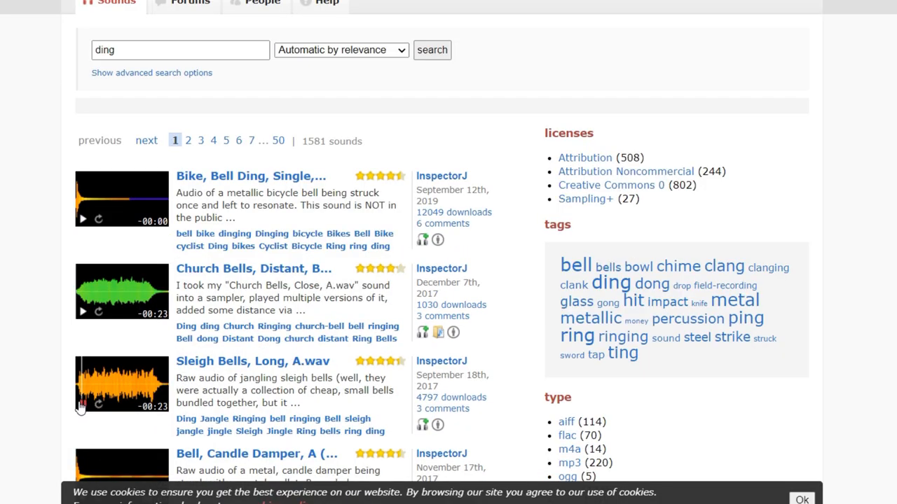
scroll("down", 3)
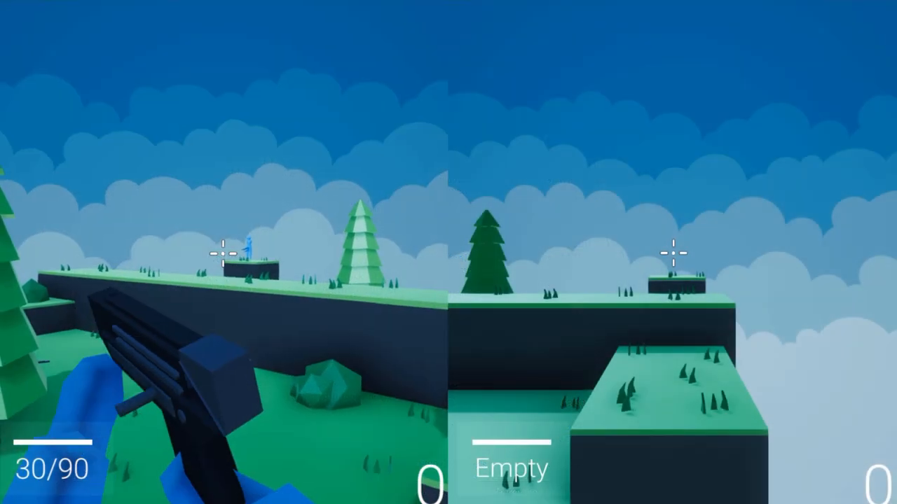
left_click(219, 252)
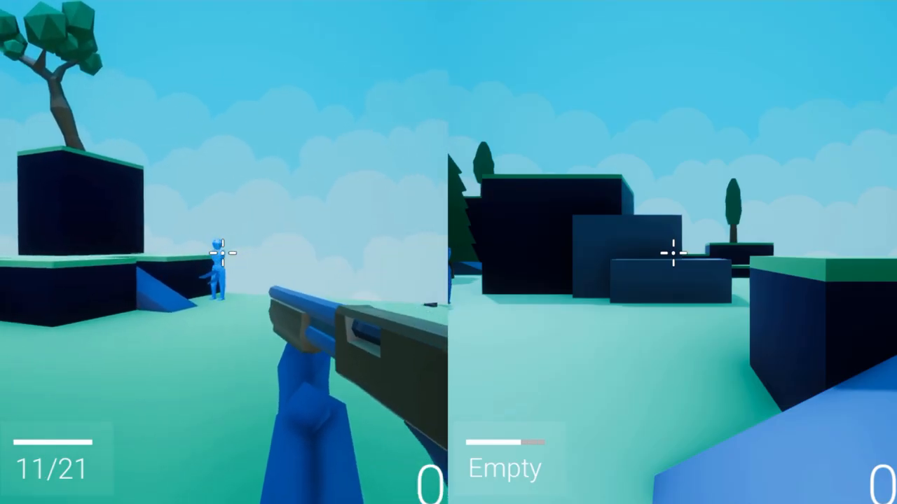
left_click(224, 252)
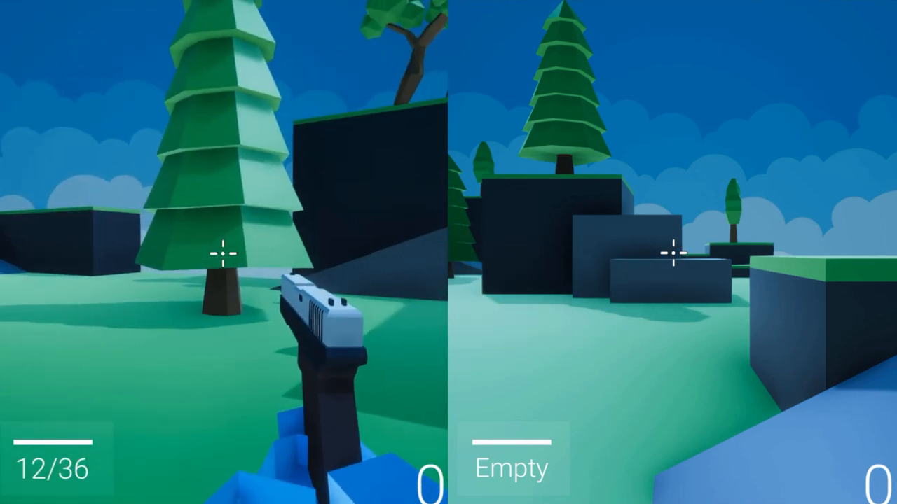
left_click(224, 252)
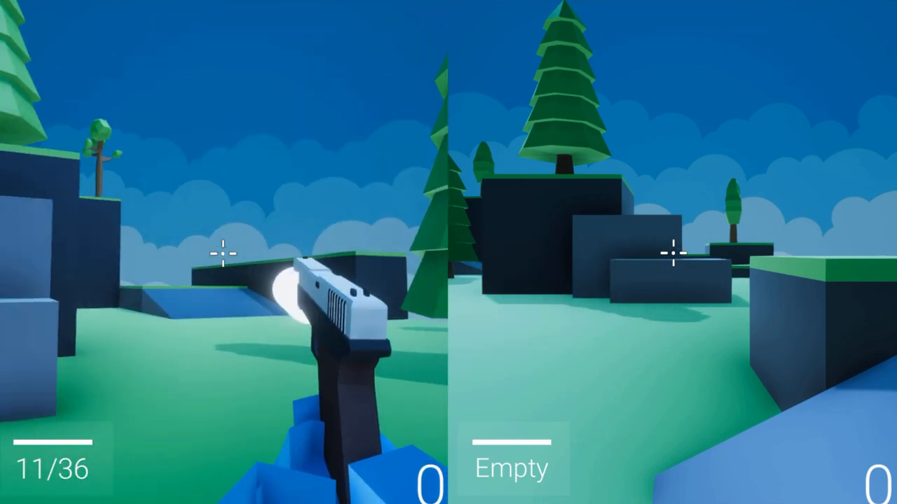
left_click(224, 252)
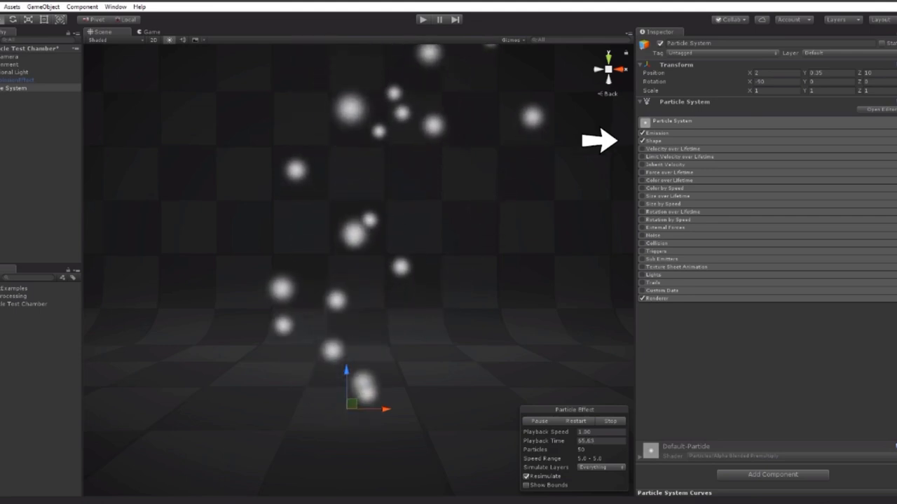
Preview the Sparks particle system spraying bright streaking sparks beside a low-poly block.
left_click(423, 19)
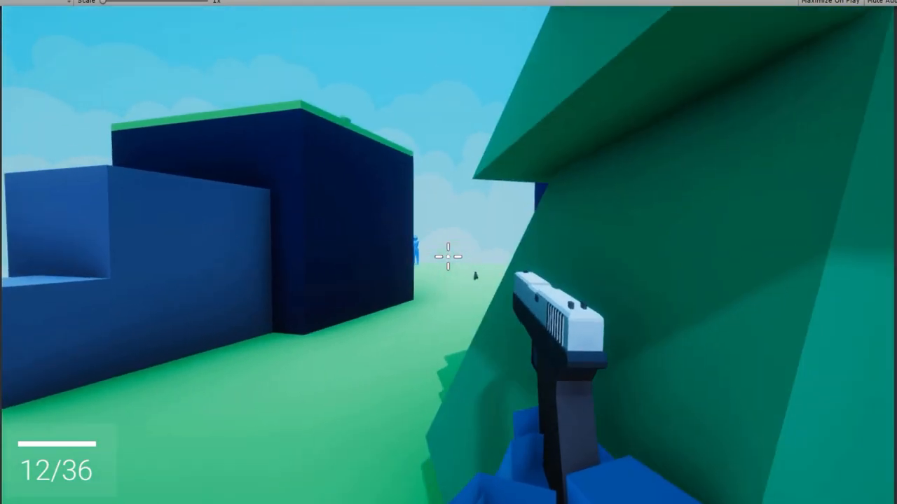
left_click(449, 252)
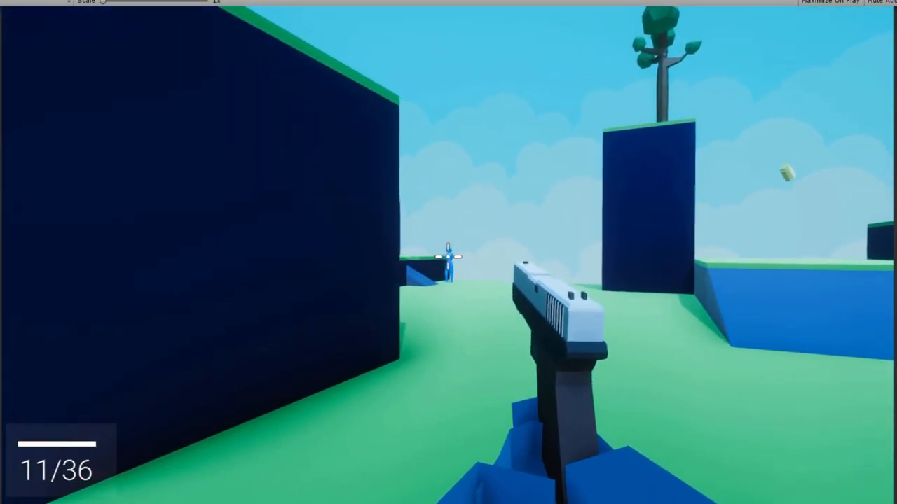
left_click(448, 252)
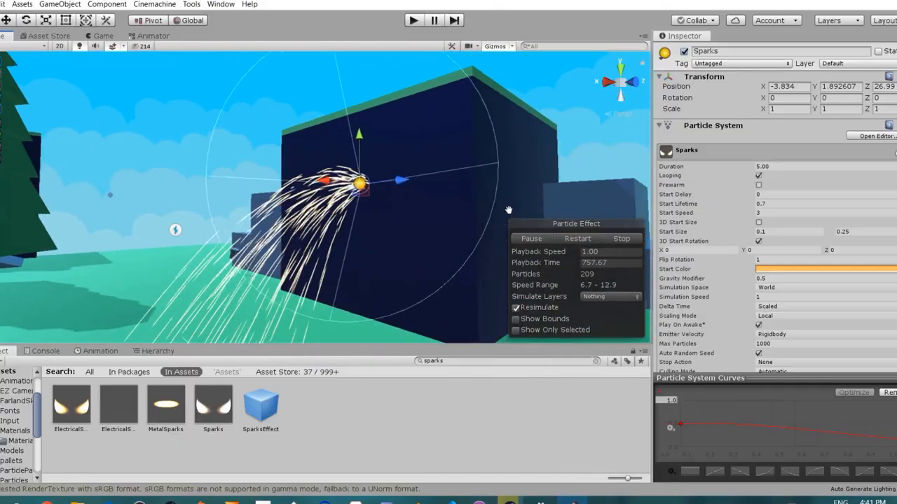
Playtest weapon pickups and reloading, then return to the forest stage in the Scene view.
left_click(412, 19)
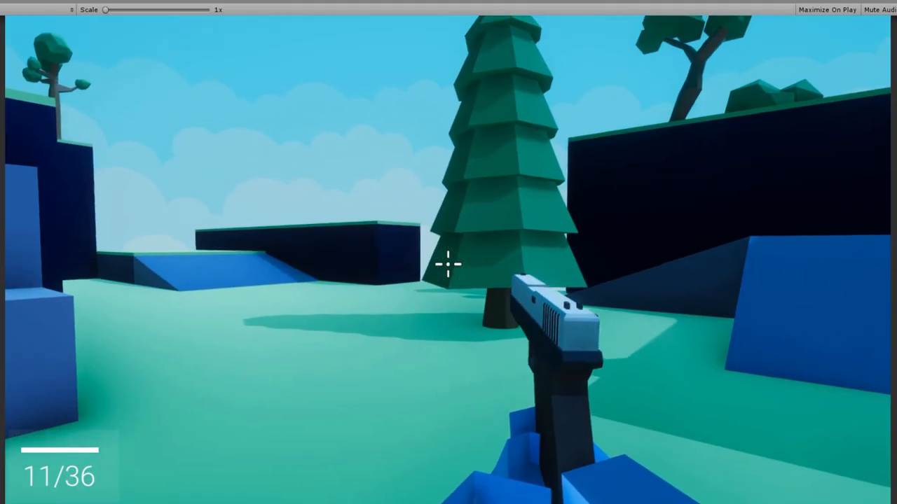
left_click(448, 265)
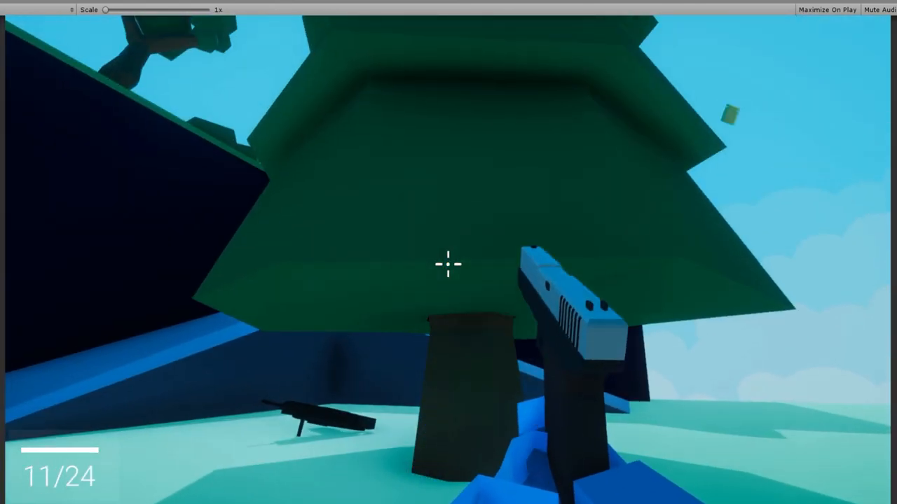
left_click(448, 263)
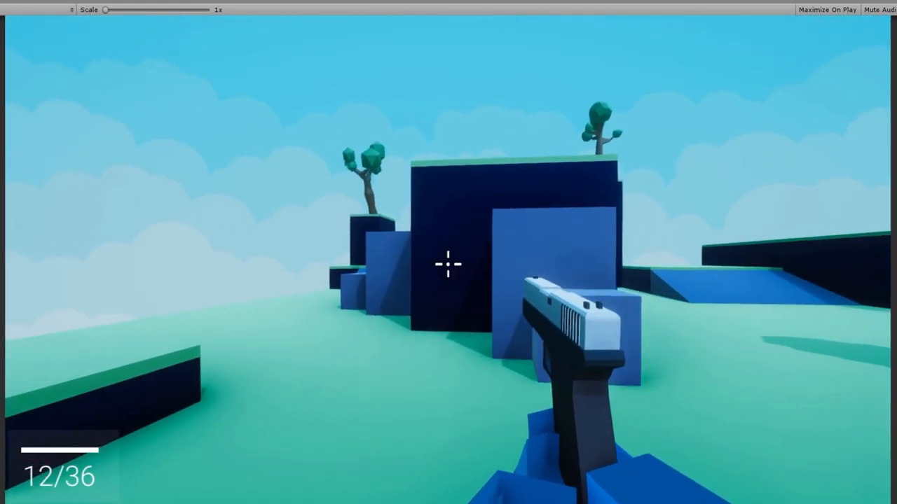
left_click(448, 263)
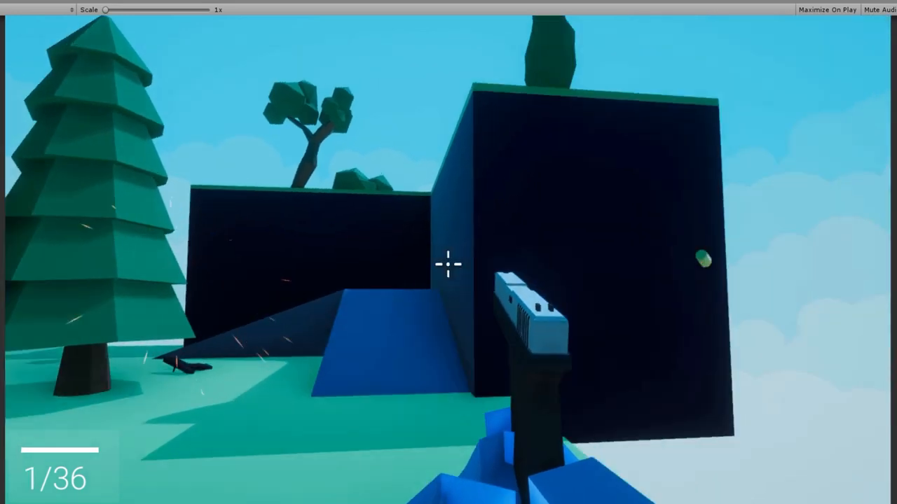
left_click(448, 263)
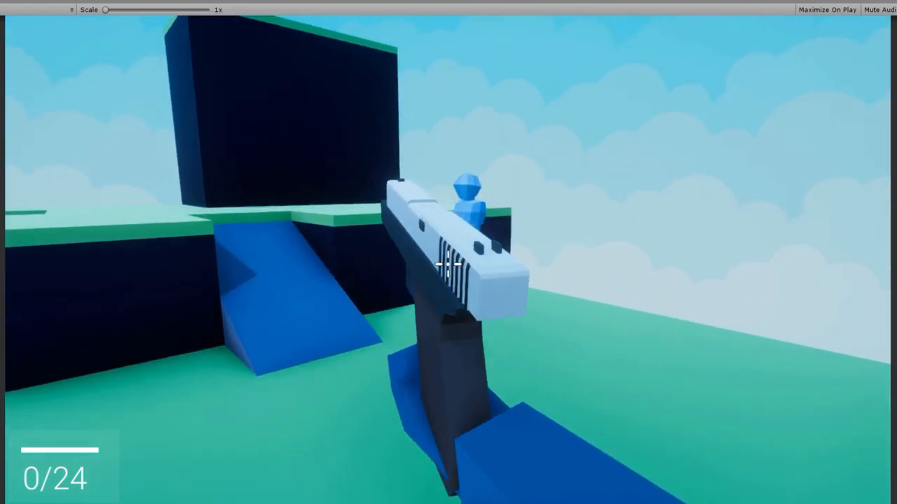
left_click(449, 264)
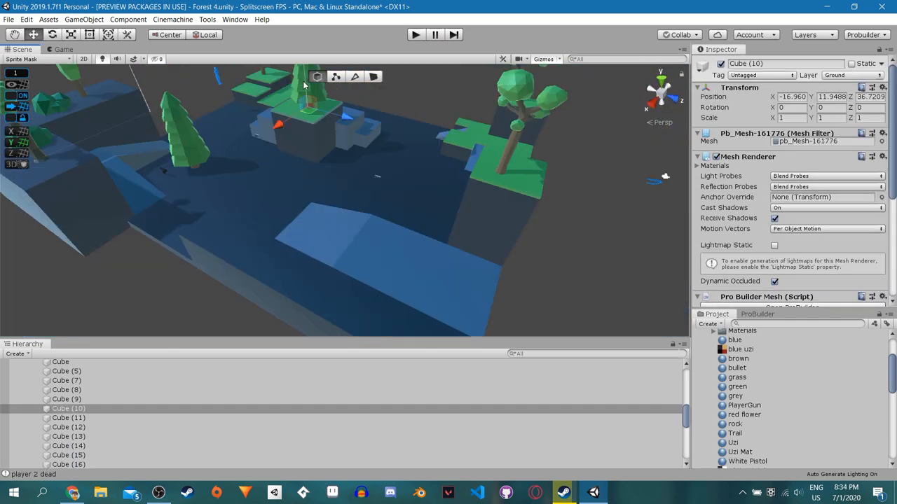
Check the UziGun prefab's Audio Sources, then search Google Images for 'low poly forest'.
left_click(414, 34)
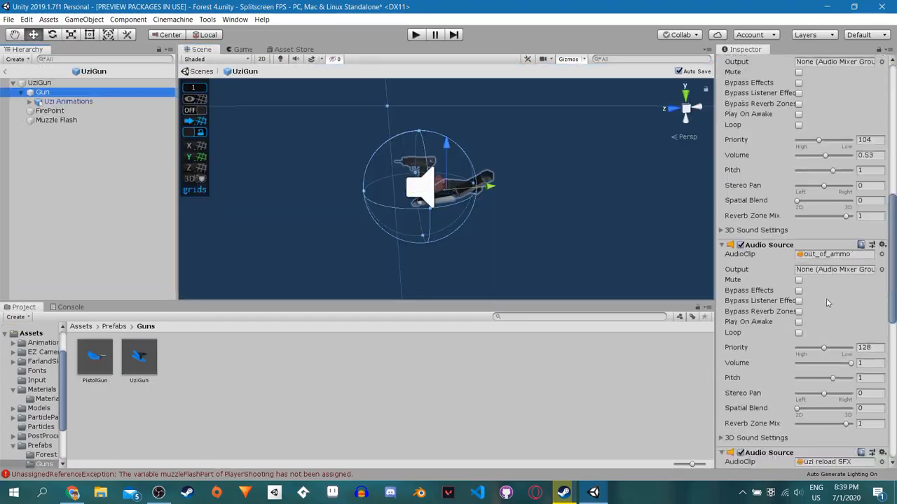
left_click(42, 92)
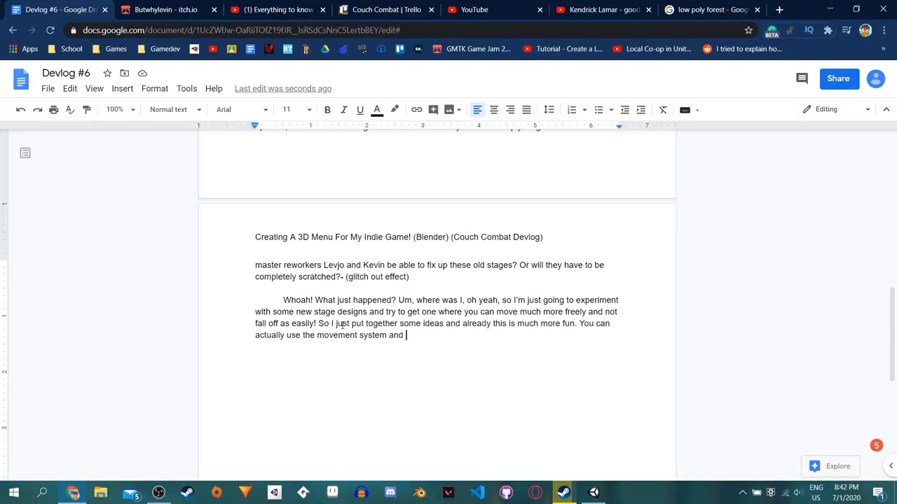
left_click(709, 9)
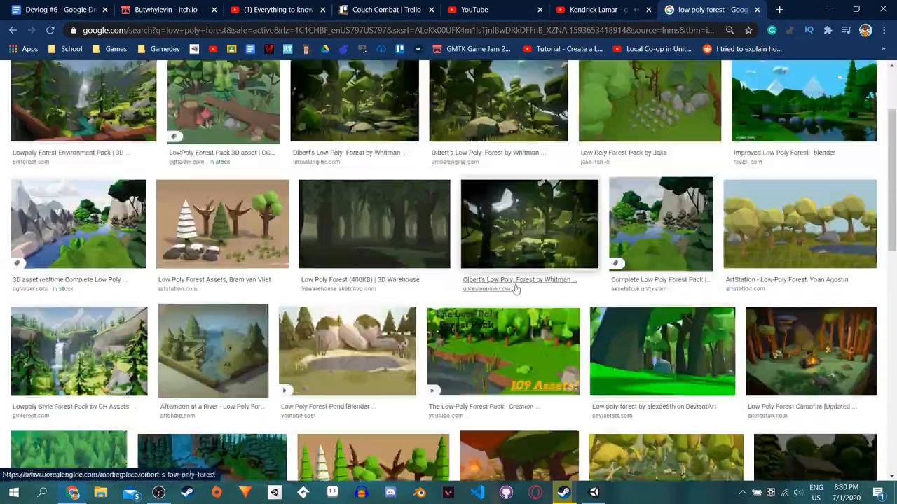
left_click(564, 493)
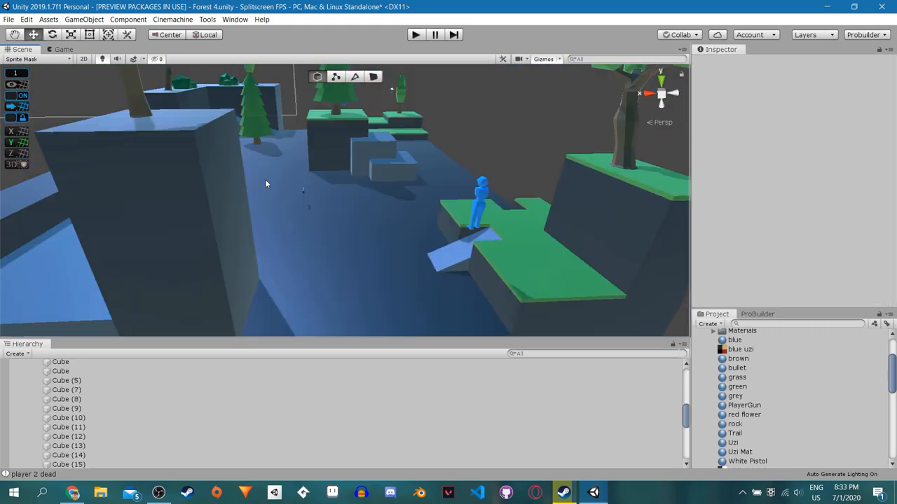
Start Play mode on the redesigned stage and fire the uzi at the blue dummy.
left_click(415, 34)
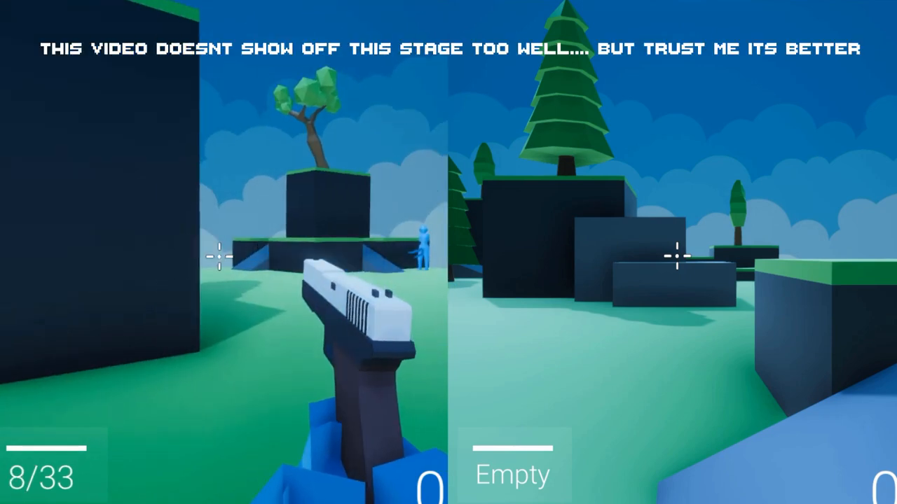
left_click(222, 255)
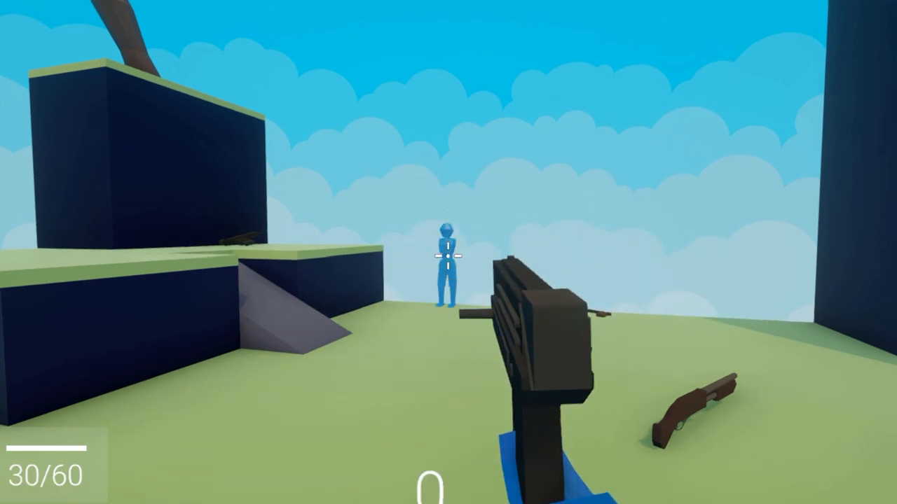
left_click(448, 259)
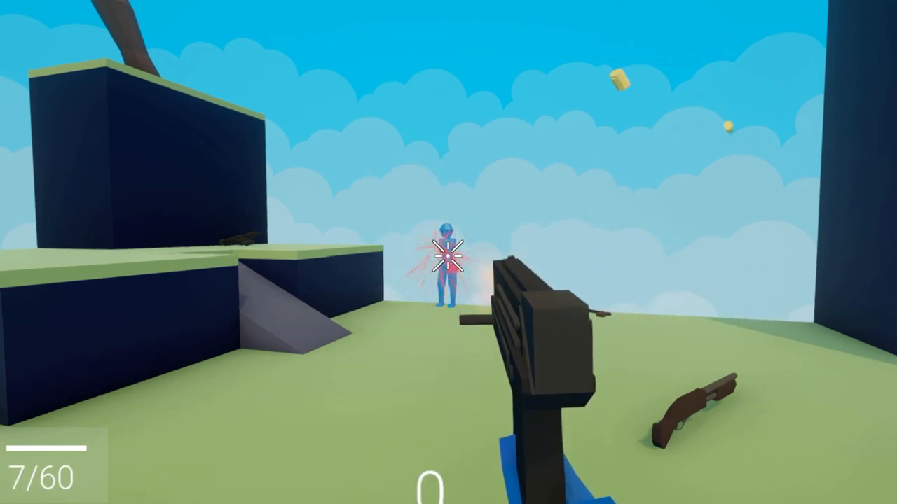
left_click(448, 252)
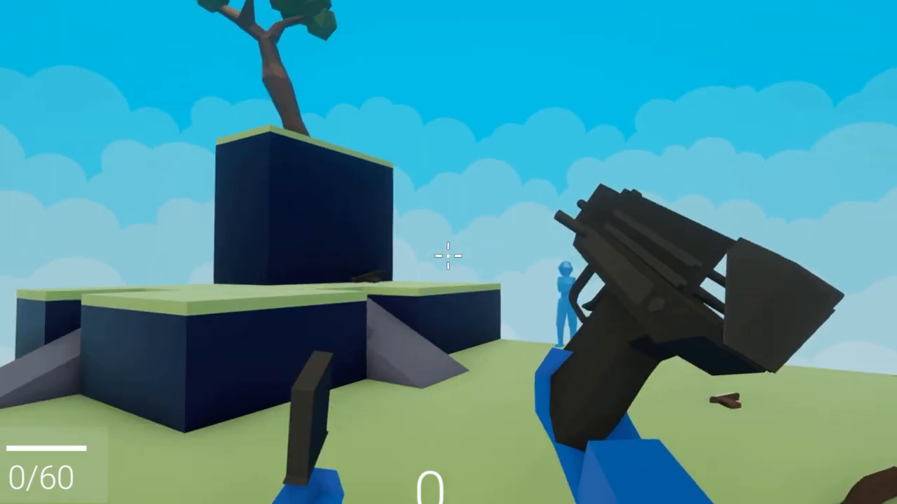
left_click(446, 255)
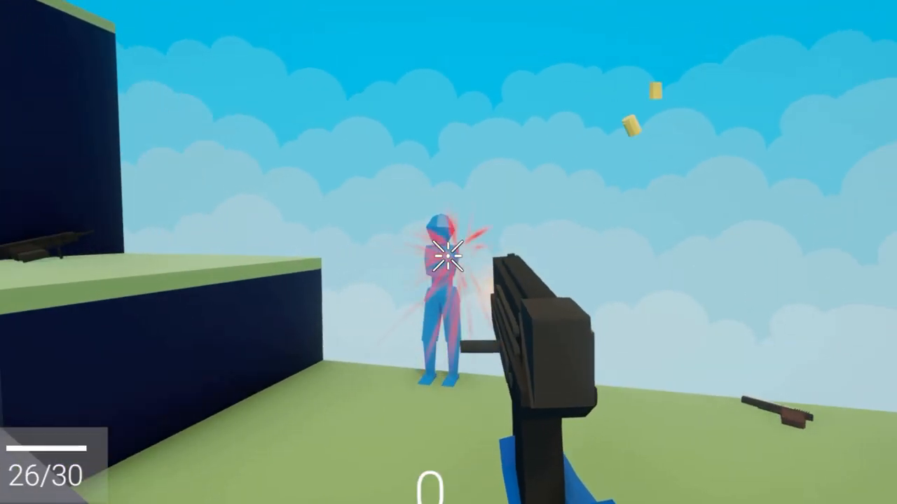
left_click(449, 263)
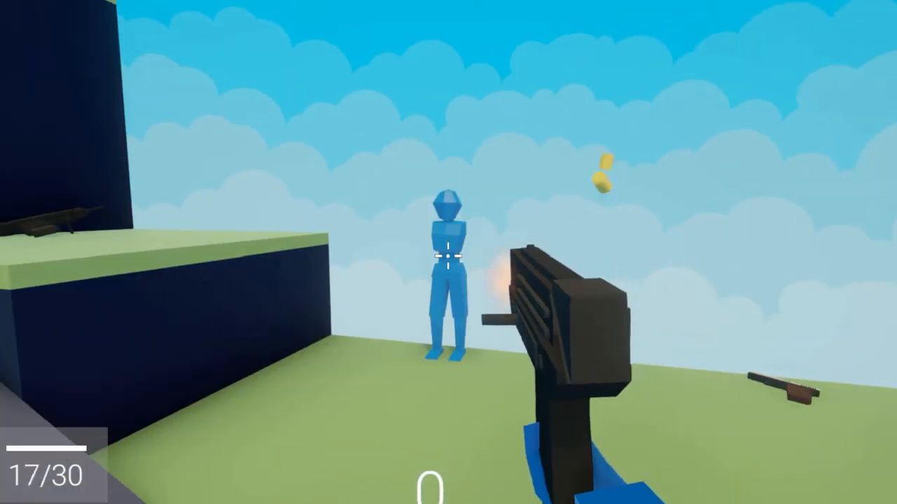
Drop the uzi, pick up the pistol and fire it at the distant blue dummy.
left_click(448, 253)
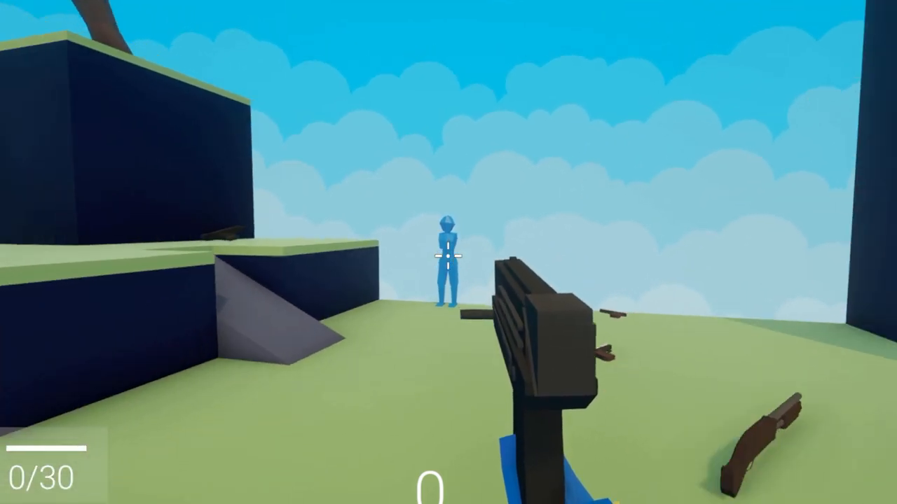
left_click(447, 255)
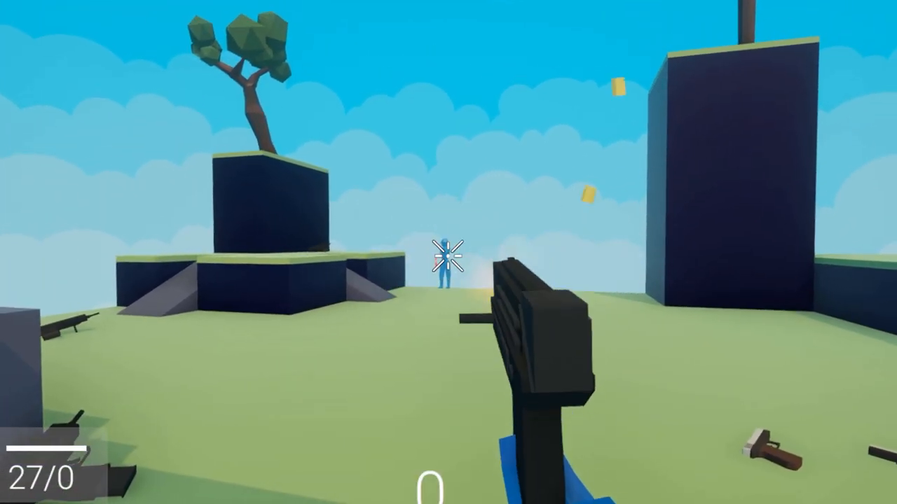
left_click(449, 252)
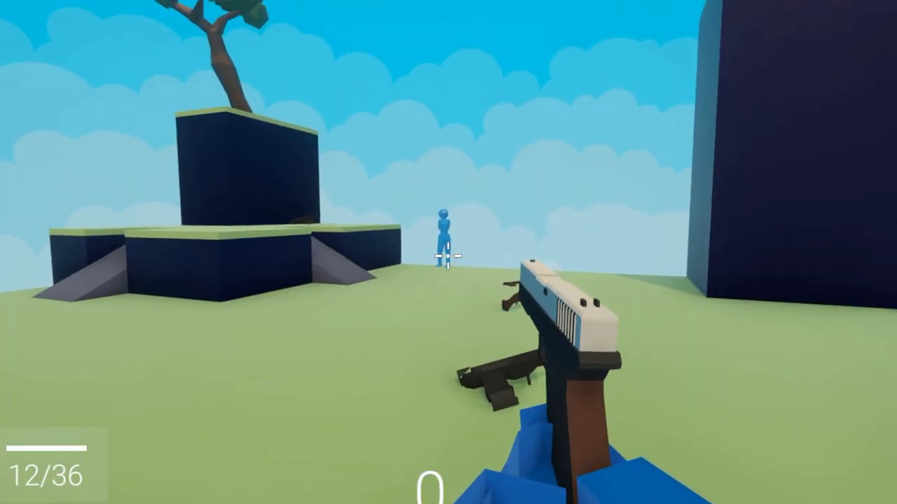
left_click(449, 252)
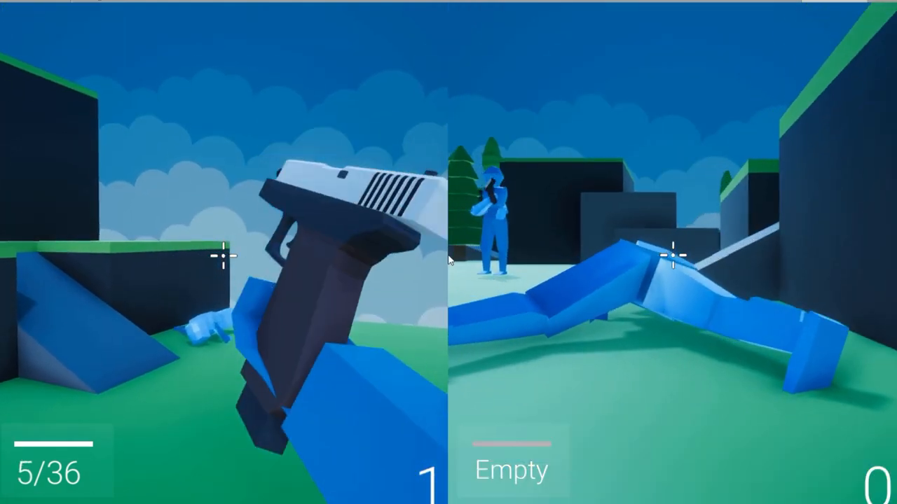
Shoot the second player in split-screen so the character collapses as a ragdoll.
left_click(224, 259)
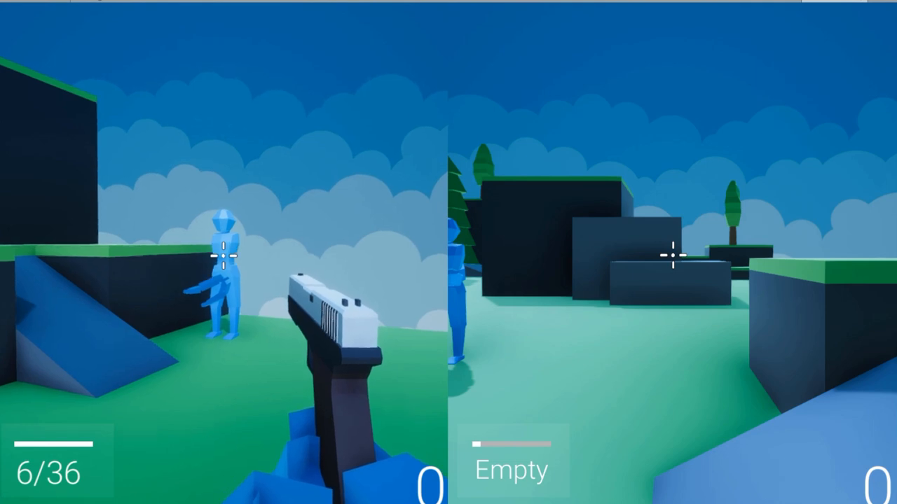
left_click(222, 255)
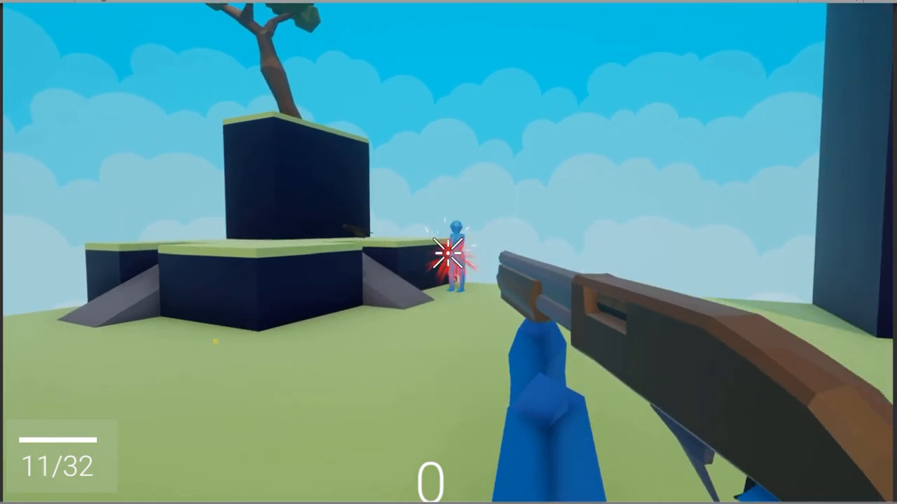
Fire the new shotgun repeatedly at the blue dummy on the redesigned stage.
left_click(449, 253)
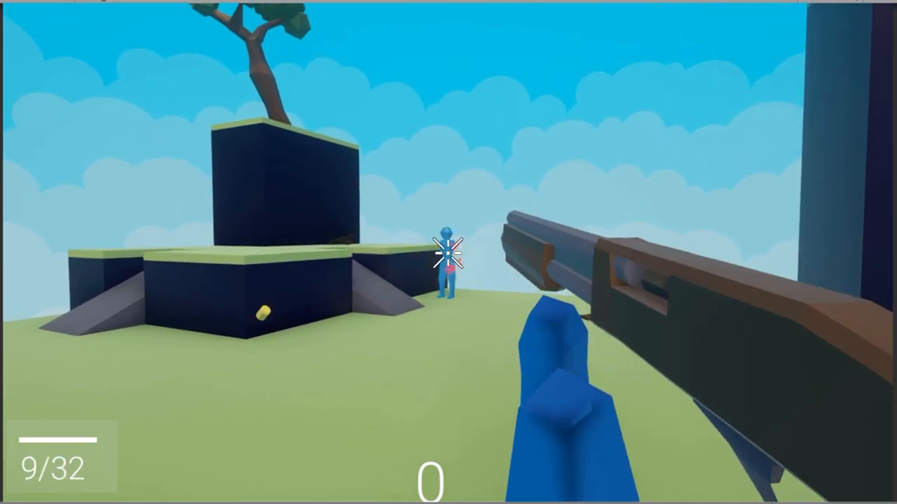
left_click(448, 253)
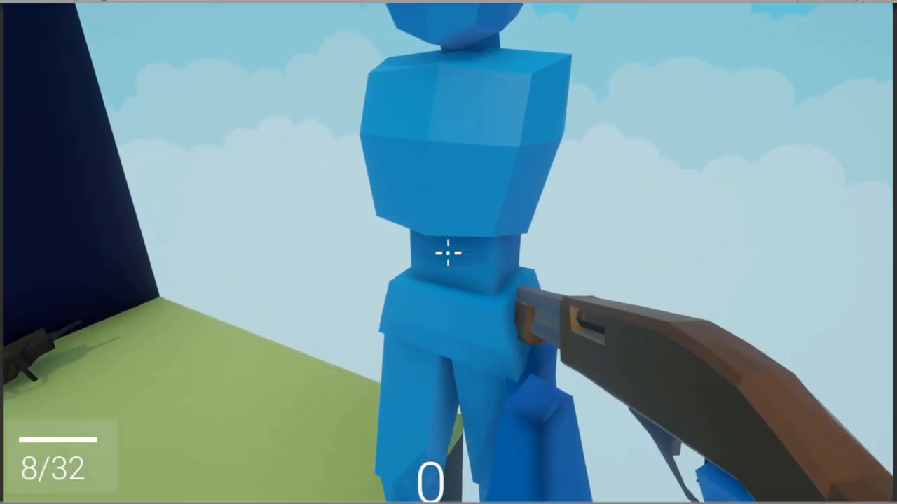
left_click(448, 252)
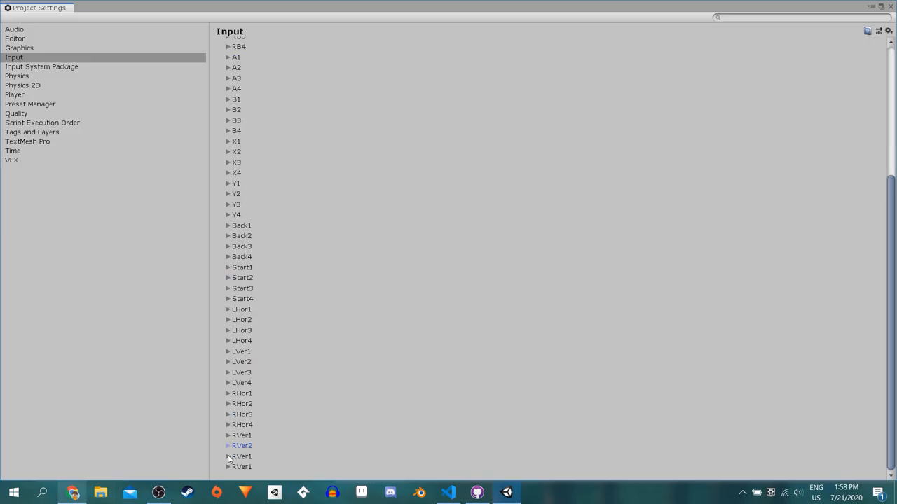
Raise the Input axes Size to 71 to add LDown1–4, RDown1–4 and DPadH entries.
left_click(73, 493)
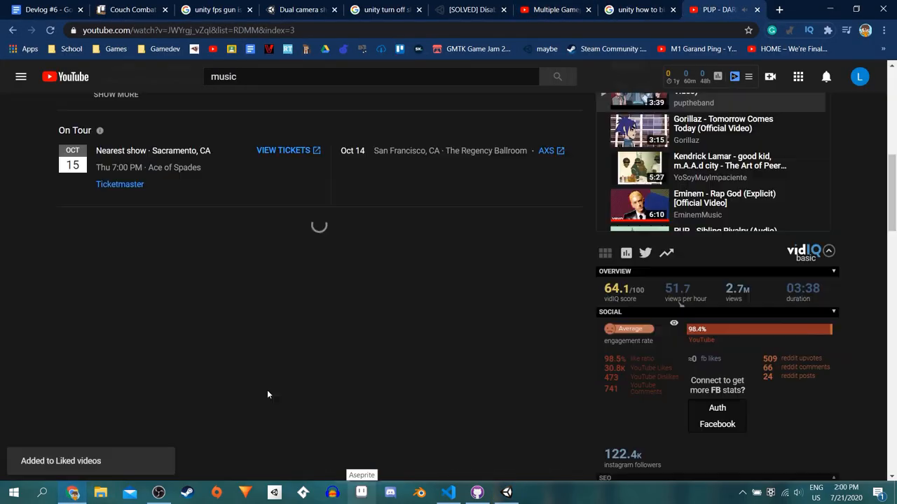
left_click(553, 8)
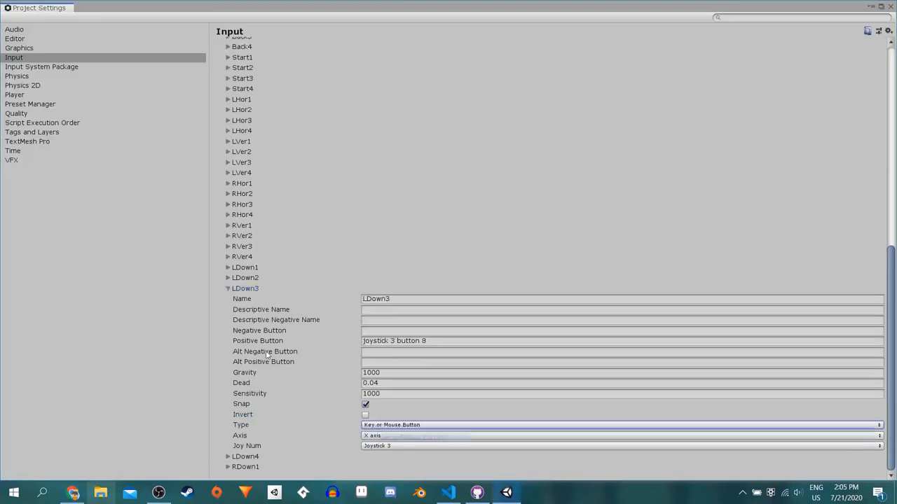
left_click(228, 289)
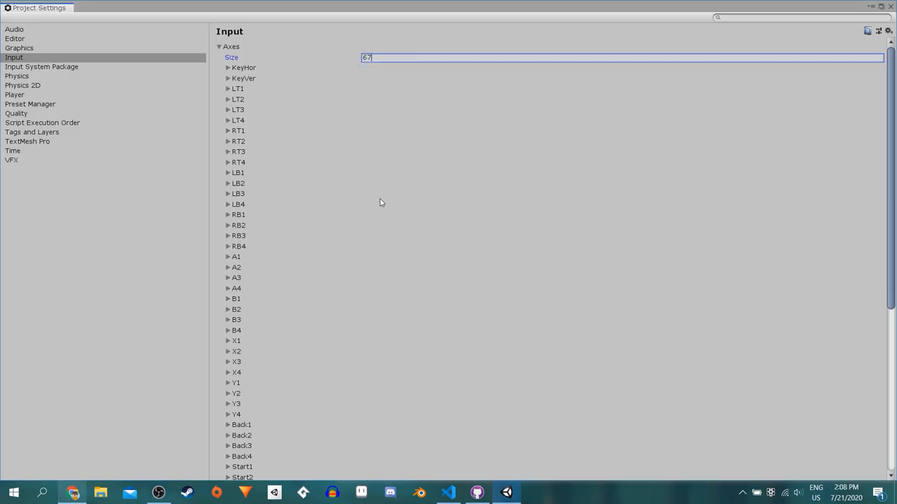
type("71")
type("DPadH")
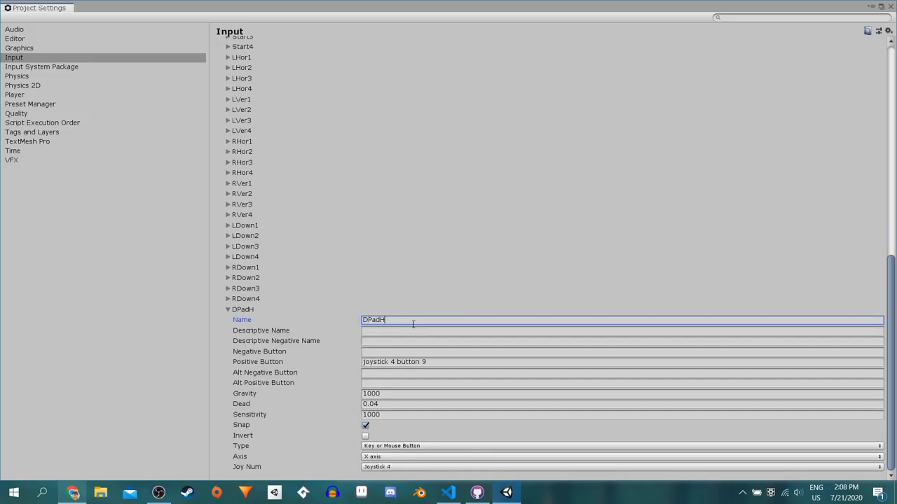
Consult YouTube and Google tutorials on binding gamepad controls.
left_click(623, 466)
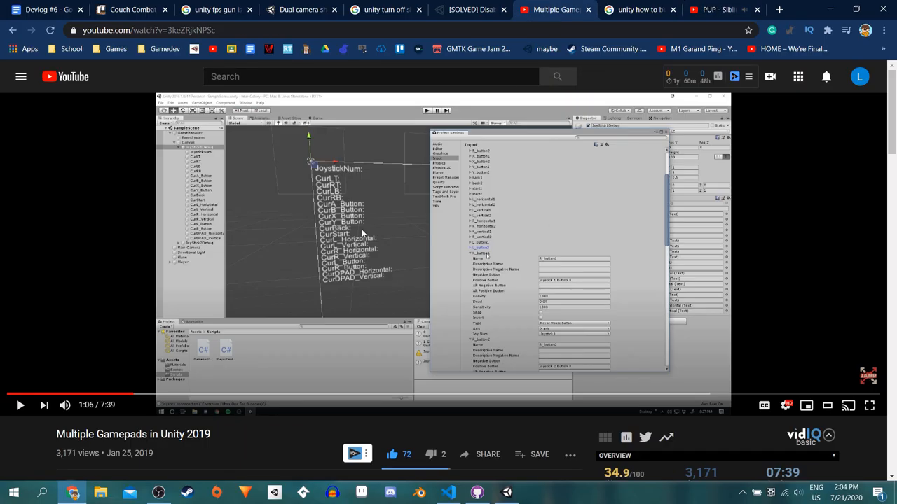
left_click(633, 10)
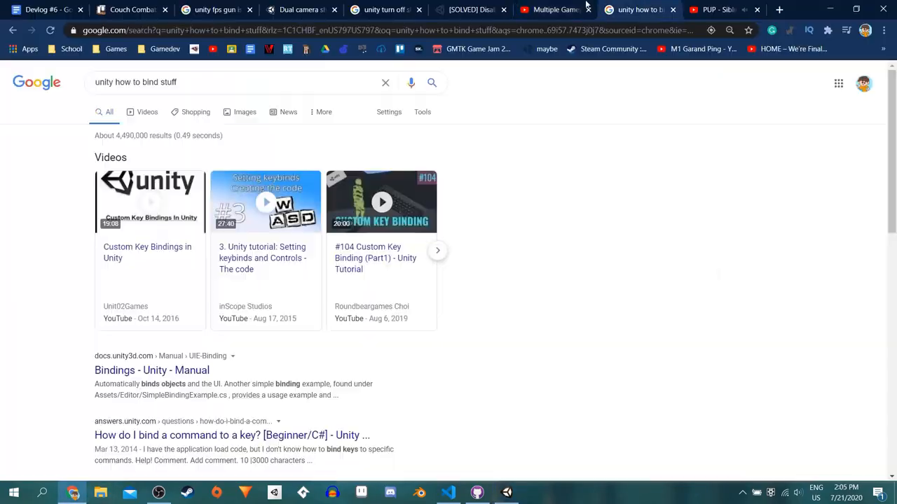